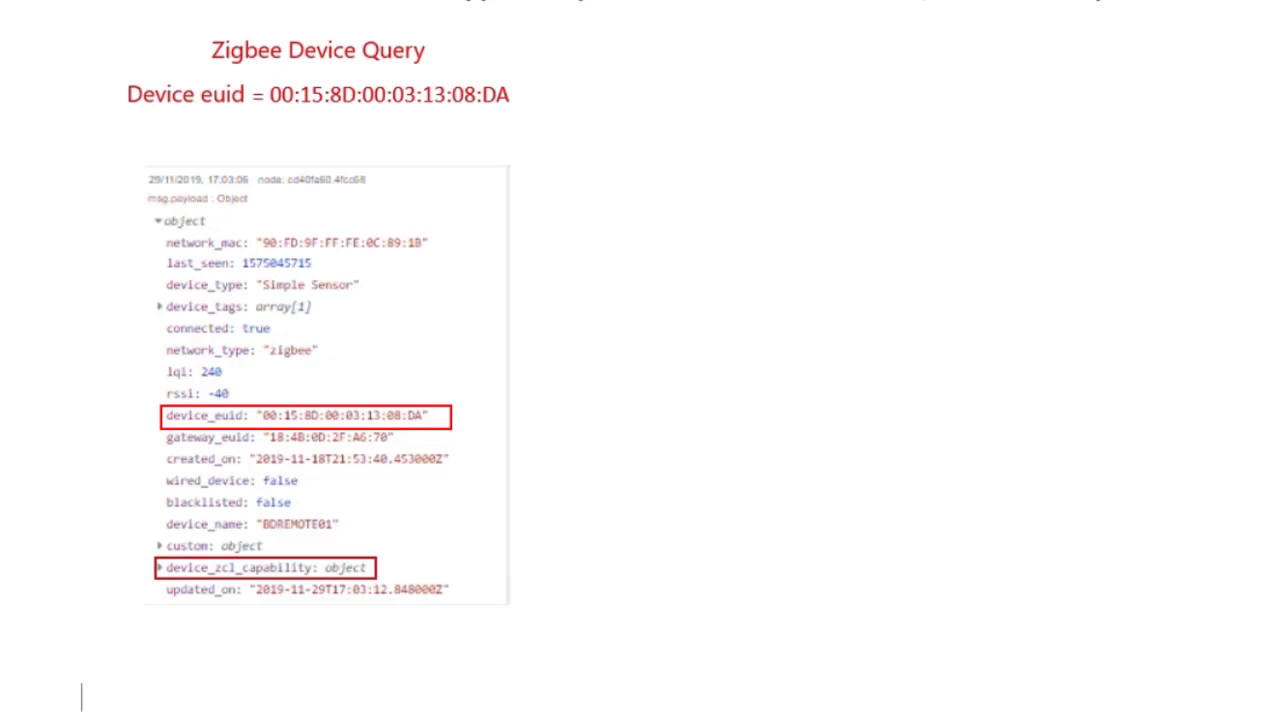
Advance from the Zigbee Device Query slide to the Endpoint ID 1 clusters slide.
left_click(160, 568)
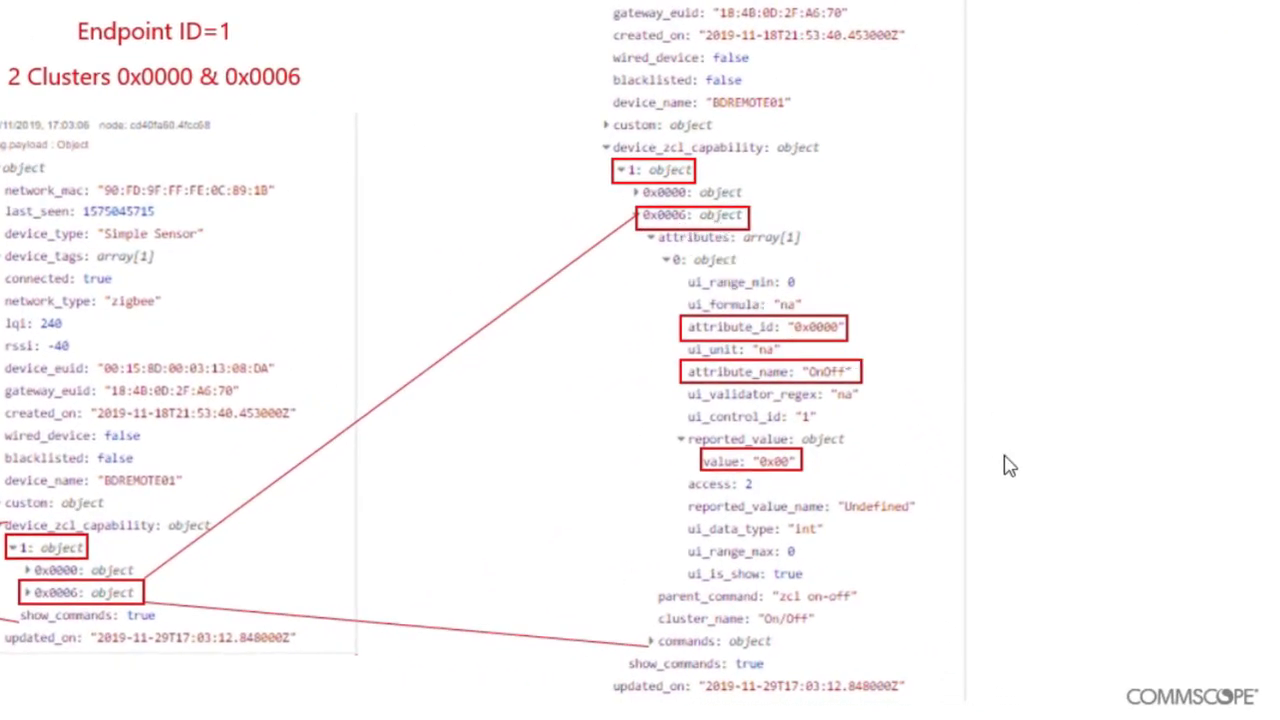
mouse_move(1004, 488)
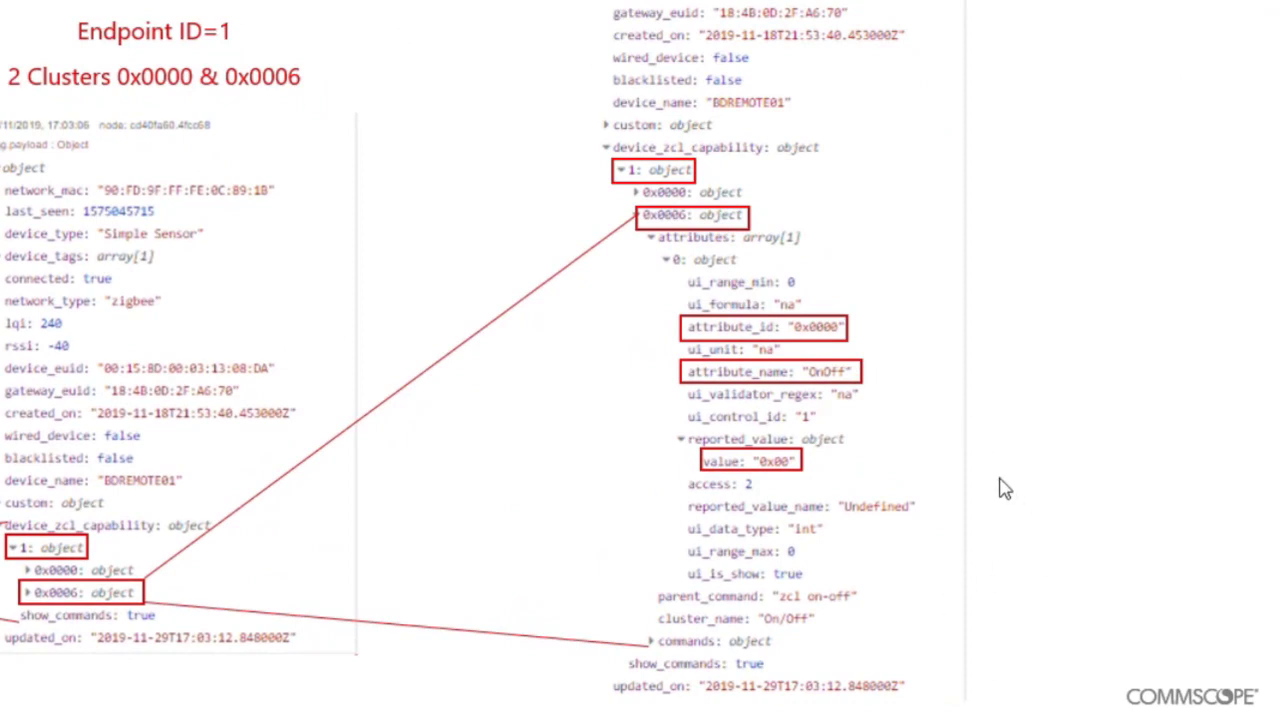
mouse_move(898, 384)
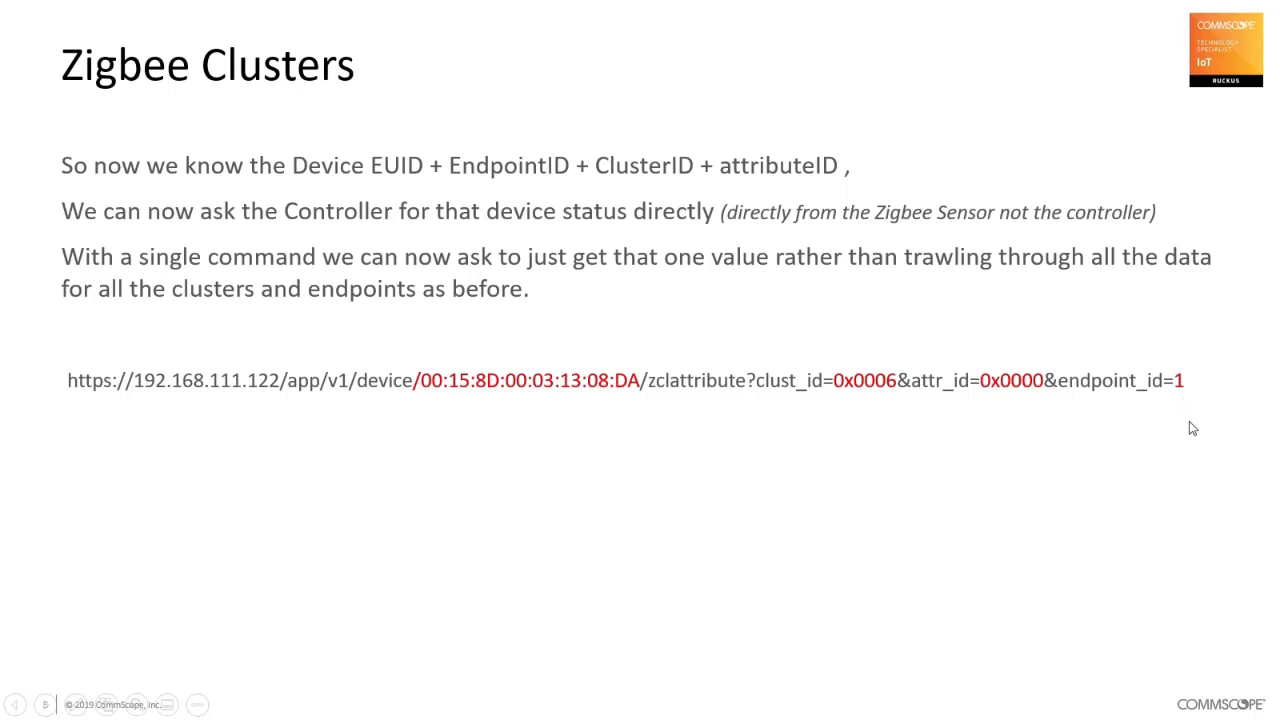
key("right")
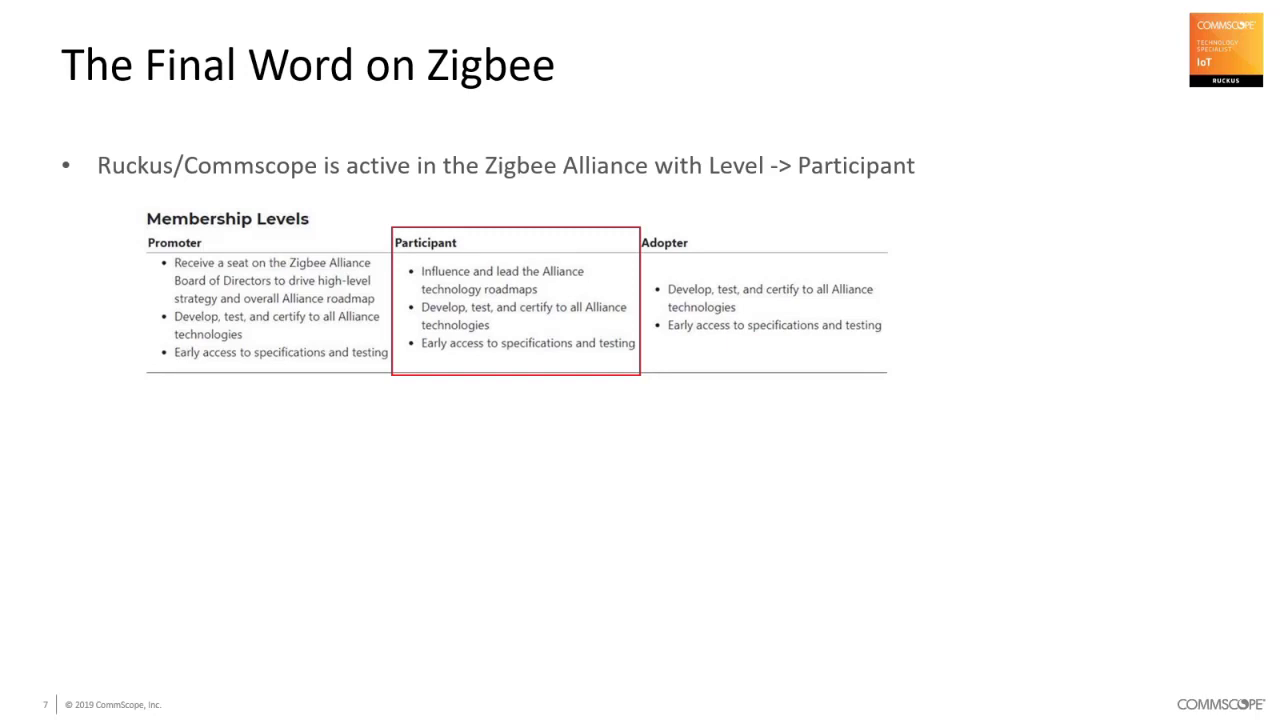